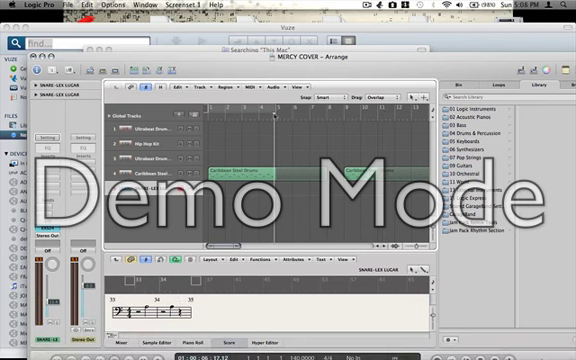
{"action": "mouse_move", "coordinate": [176, 62]}
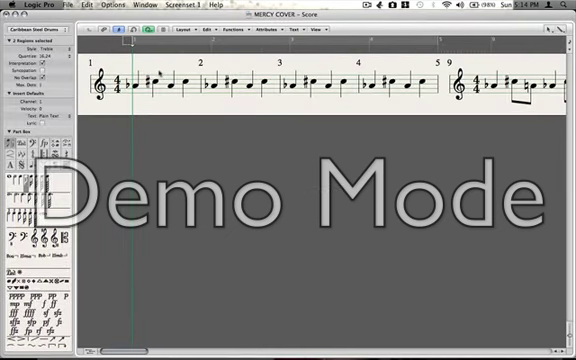
{"action": "mouse_move", "coordinate": [180, 122]}
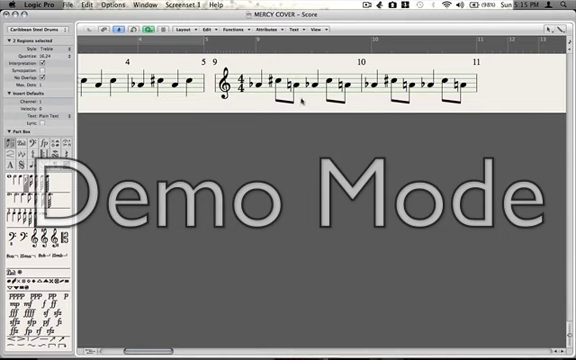
{"action": "mouse_move", "coordinate": [300, 100]}
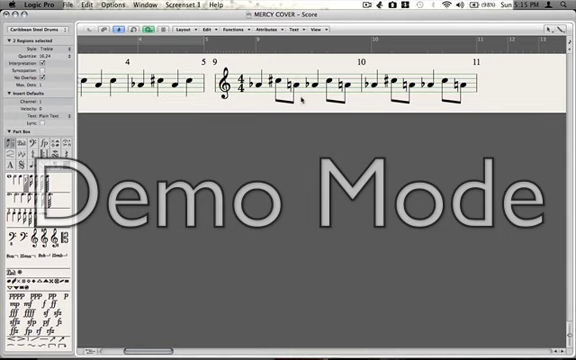